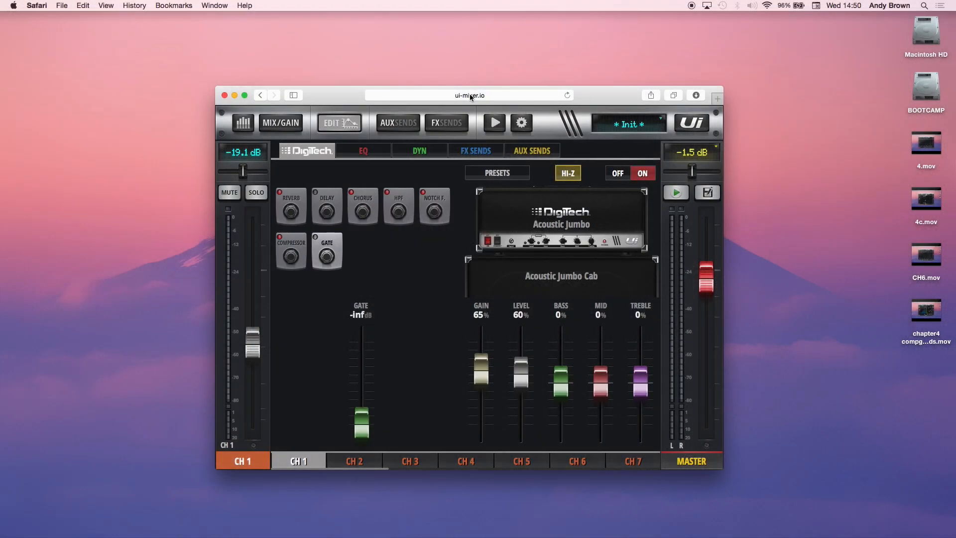
# - Move from the MIX/GAIN overview to AUX SENDS and open AUX 1 in Edit view
pyautogui.click(280, 123)
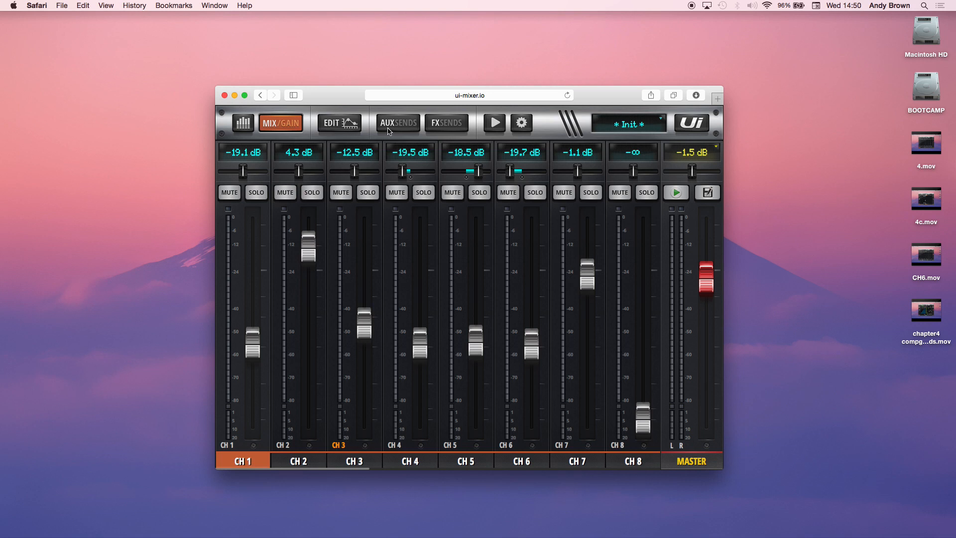
pyautogui.click(397, 122)
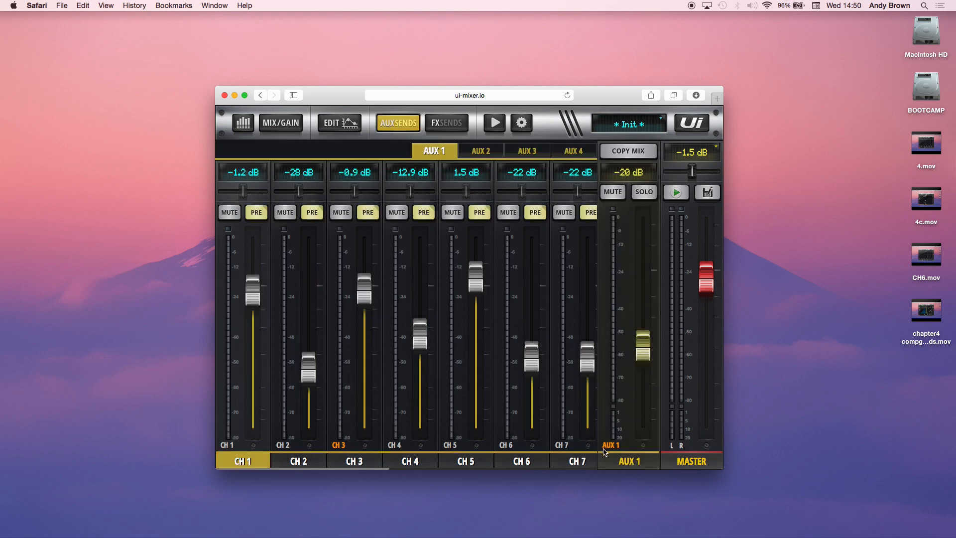
pyautogui.click(339, 122)
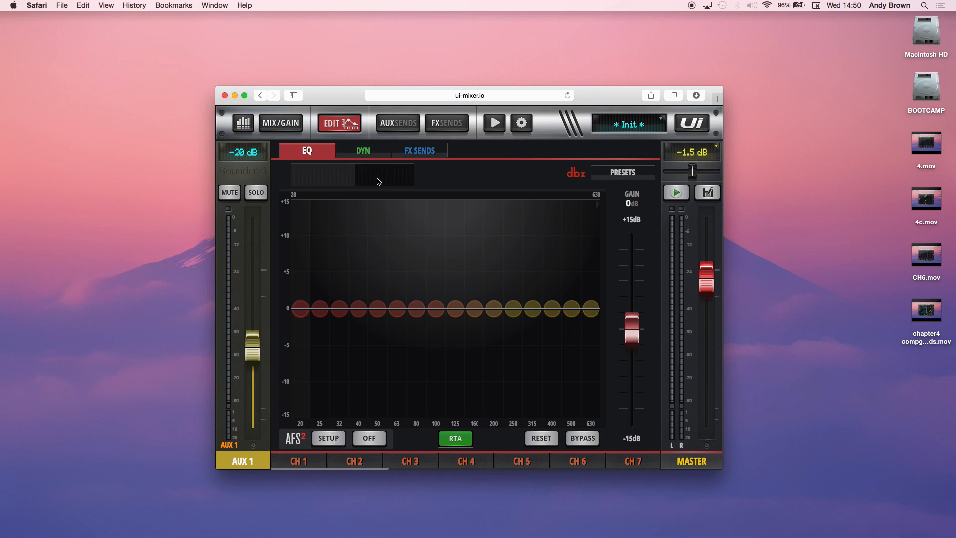
pyautogui.moveTo(282, 130)
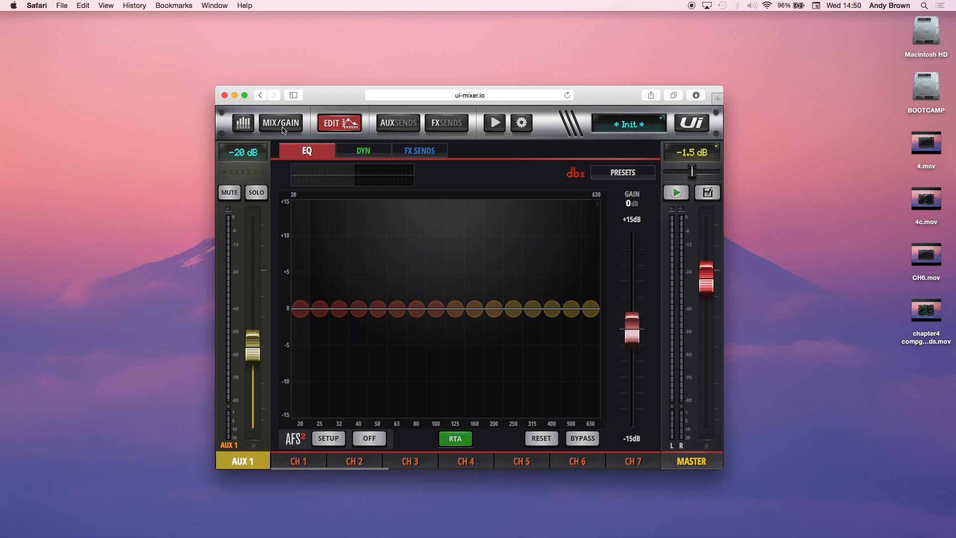
# - View the flat master output EQ, then return to the AUX 1 send levels
pyautogui.click(280, 123)
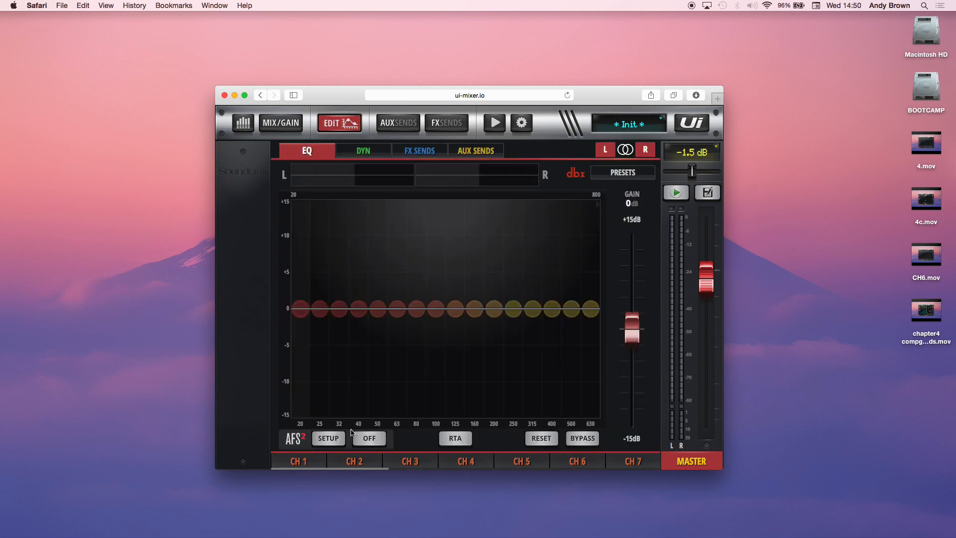
pyautogui.moveTo(367, 396)
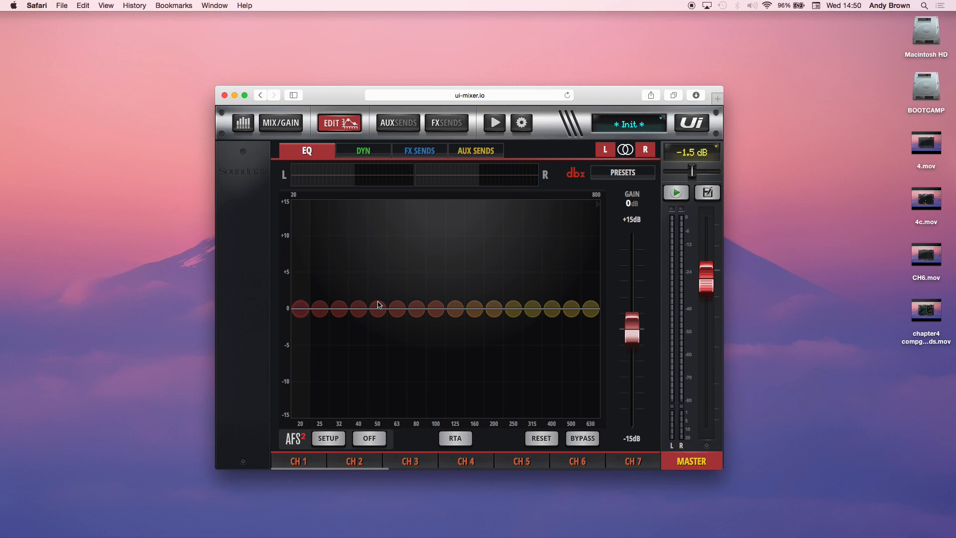
pyautogui.moveTo(357, 136)
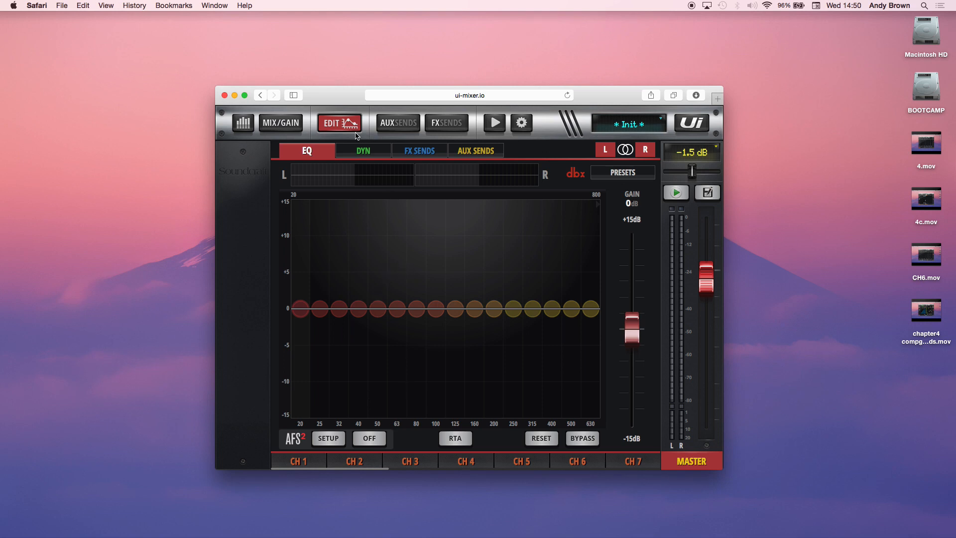
pyautogui.click(397, 123)
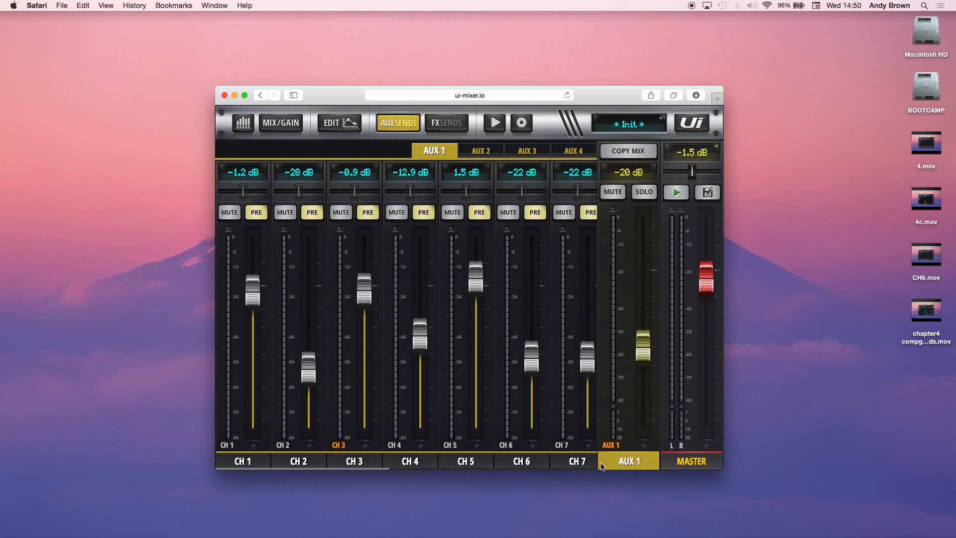
# - Reopen AUX 1 in Edit view with its graphic EQ
pyautogui.click(339, 122)
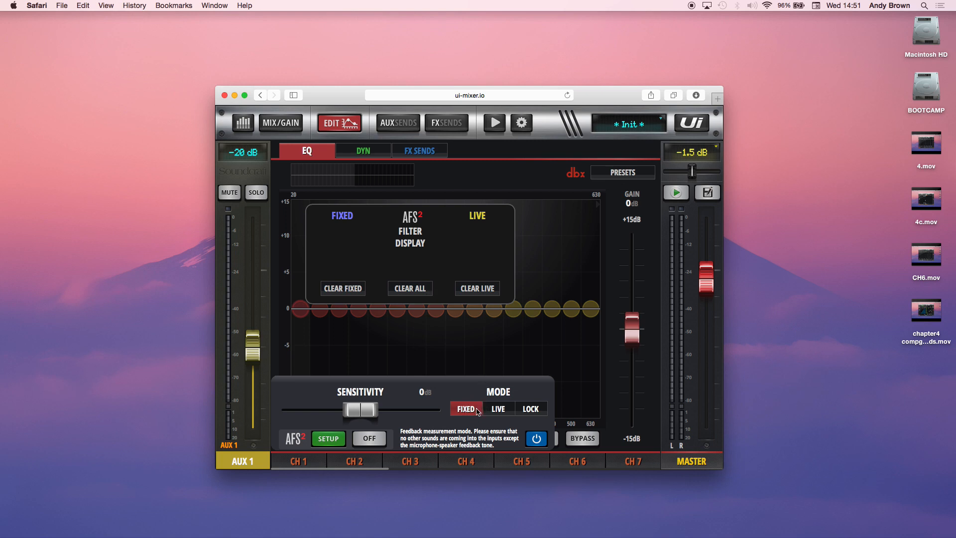
pyautogui.moveTo(478, 413)
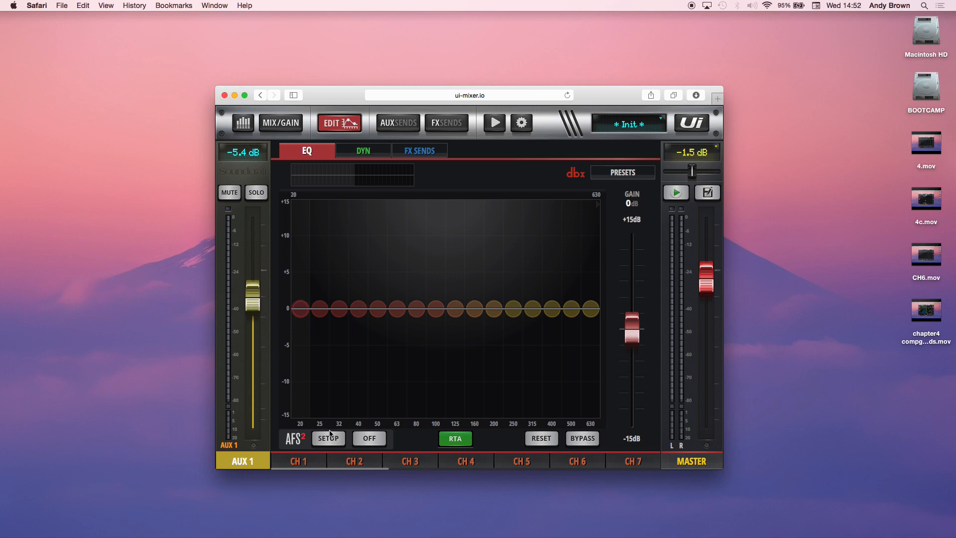
# - Open the AUX 1 AFS² feedback suppression setup, still in Fixed mode
pyautogui.click(328, 438)
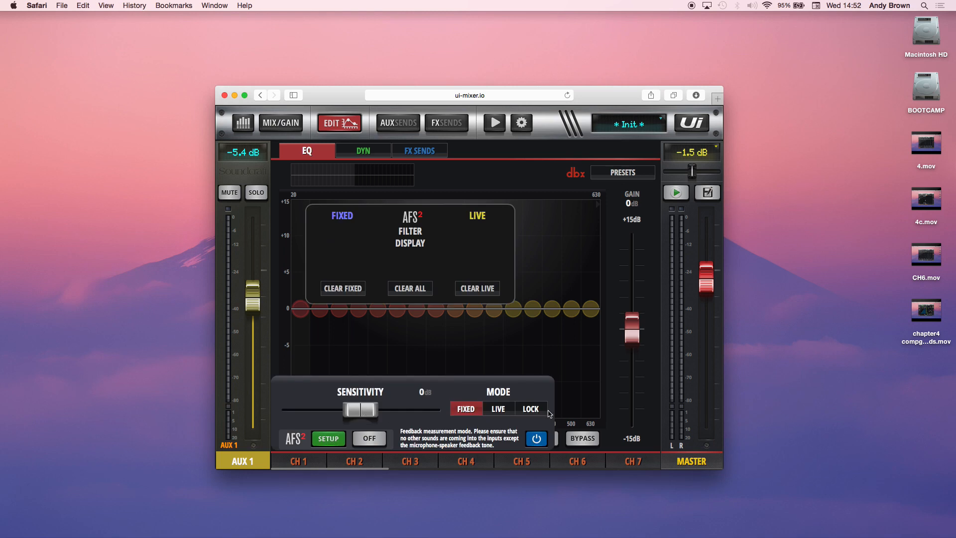
pyautogui.moveTo(483, 407)
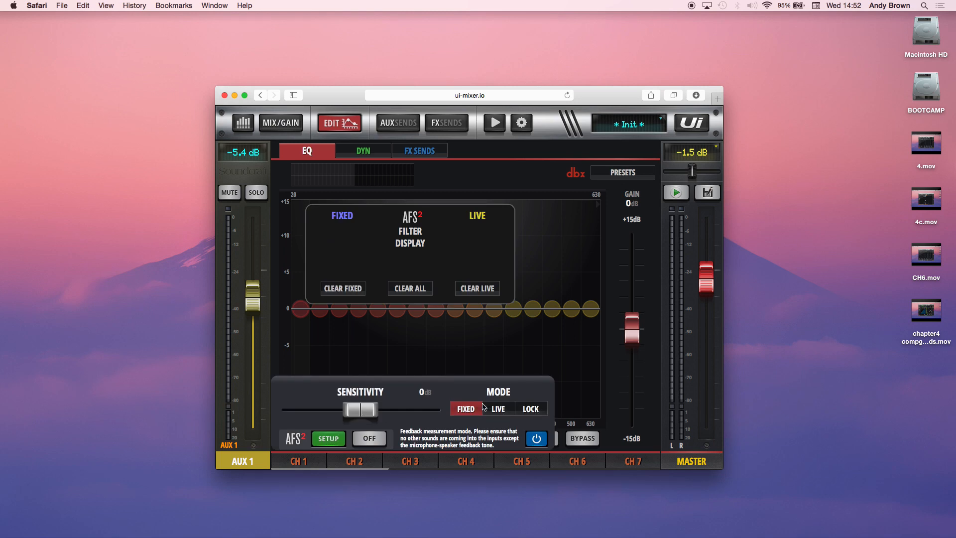
pyautogui.moveTo(418, 383)
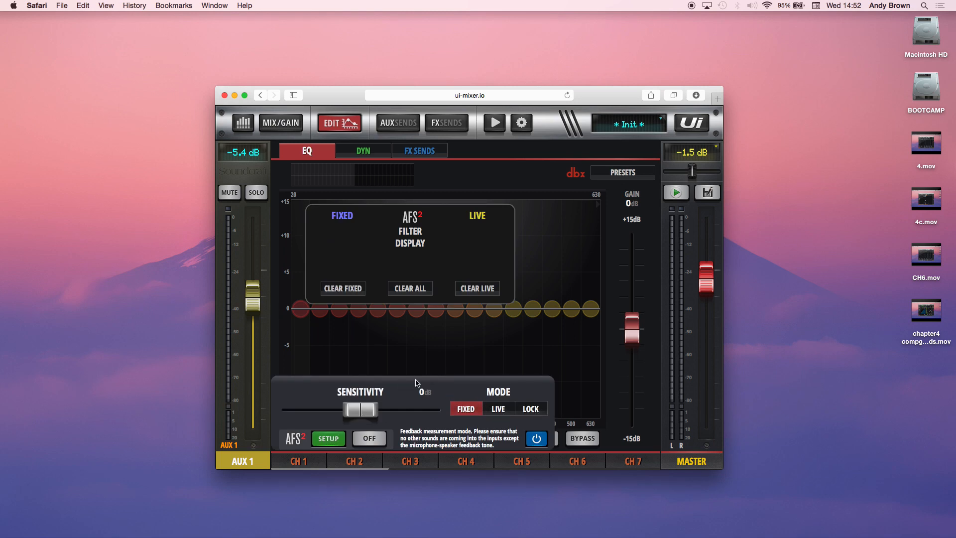
pyautogui.moveTo(356, 427)
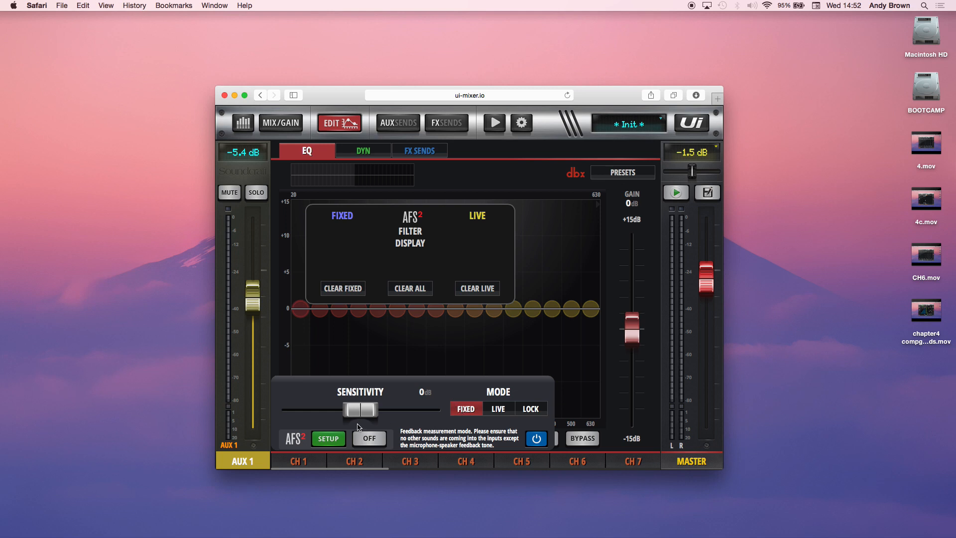
pyautogui.moveTo(343, 361)
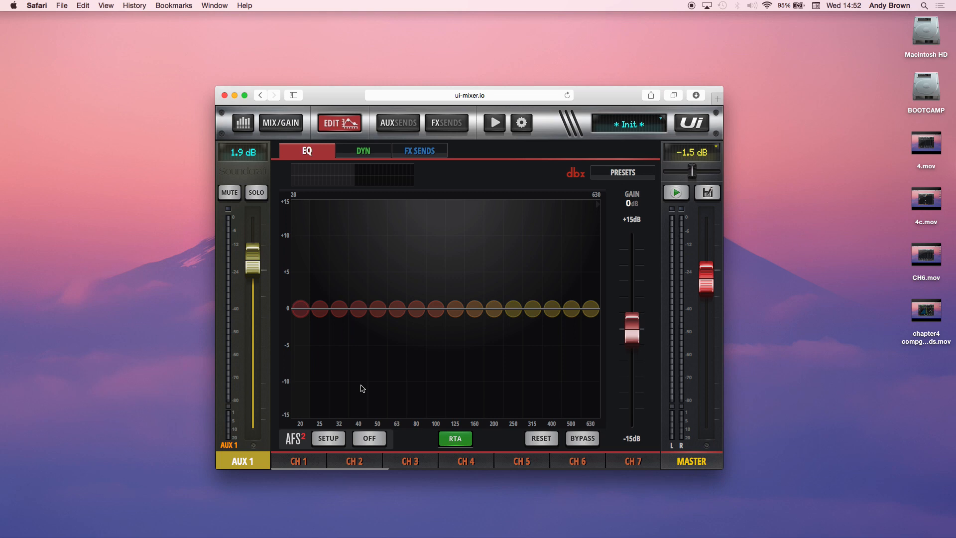
pyautogui.moveTo(336, 440)
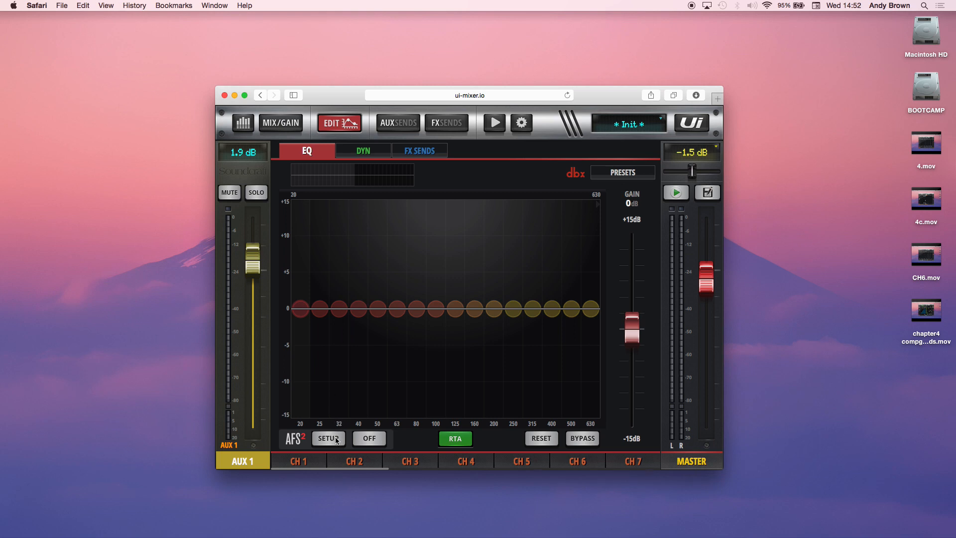
# - Lower the AUX 1 output to -5.6 dB and switch AFS² mode from Fixed to Live
pyautogui.click(329, 438)
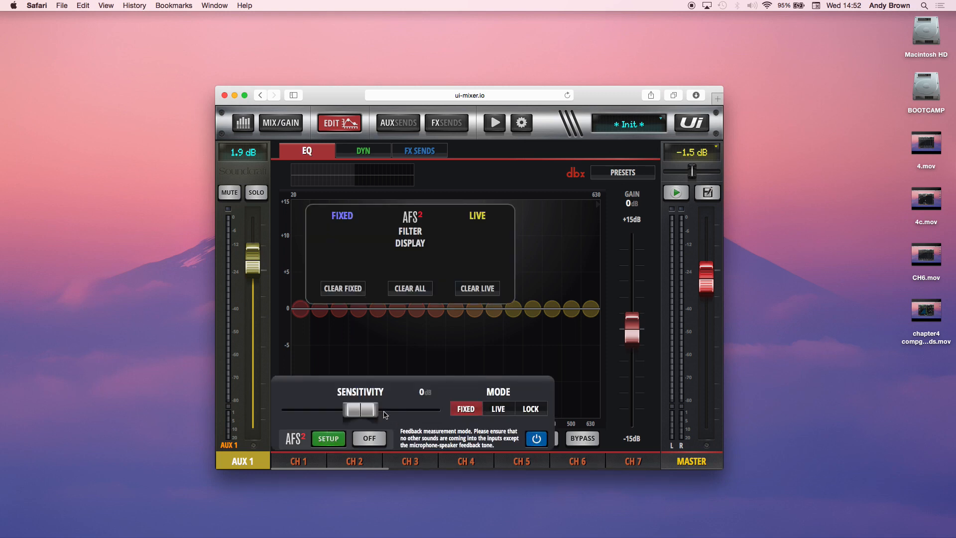
pyautogui.moveTo(410, 373)
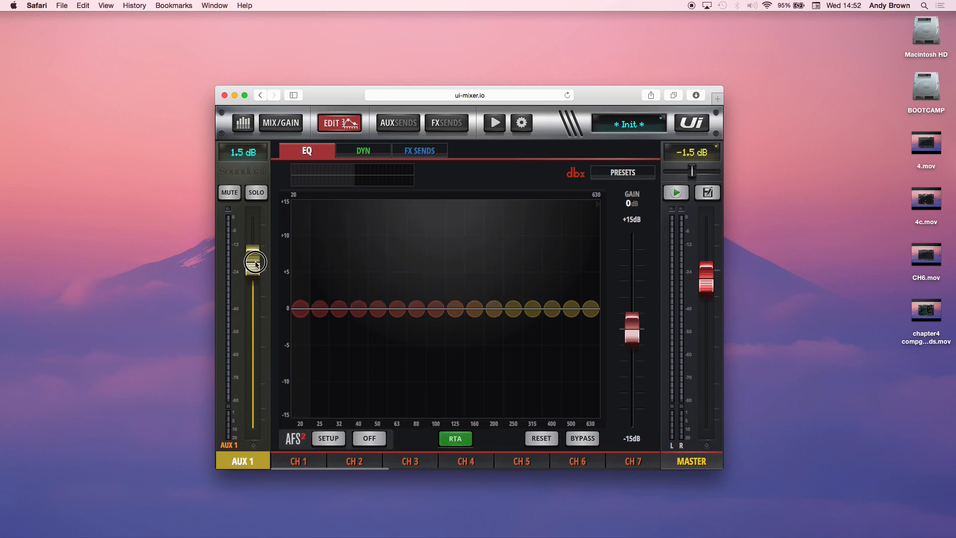
pyautogui.moveTo(253, 259); pyautogui.dragTo(253, 289)
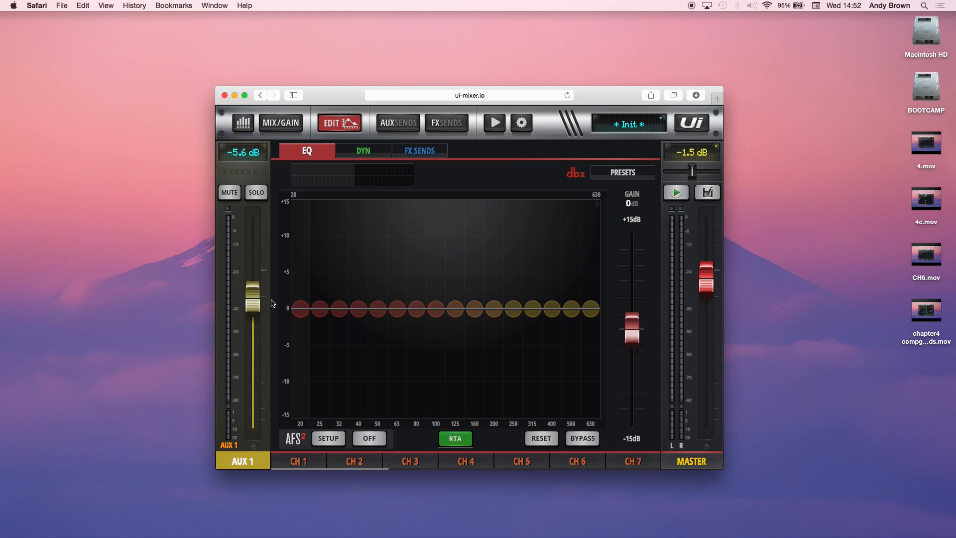
pyautogui.moveTo(333, 443)
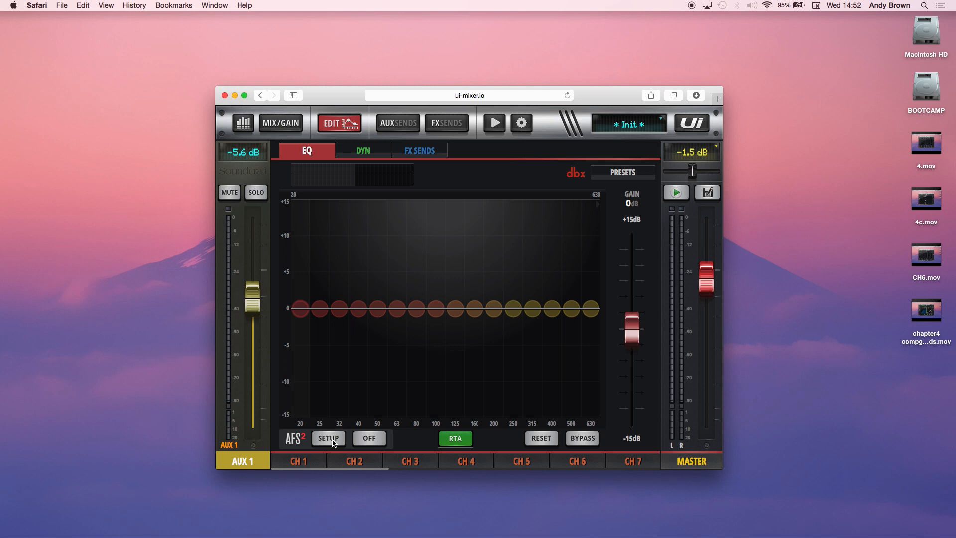
pyautogui.click(328, 438)
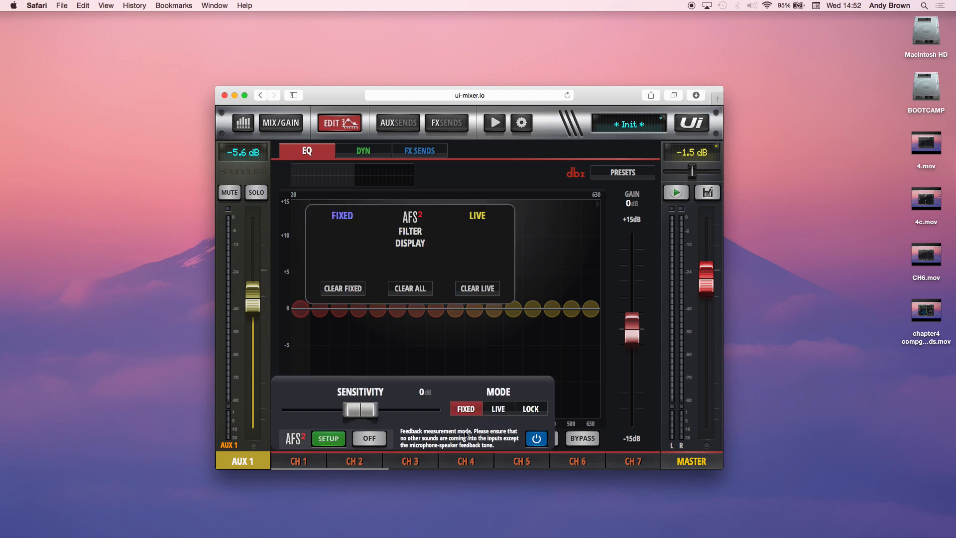
pyautogui.click(497, 408)
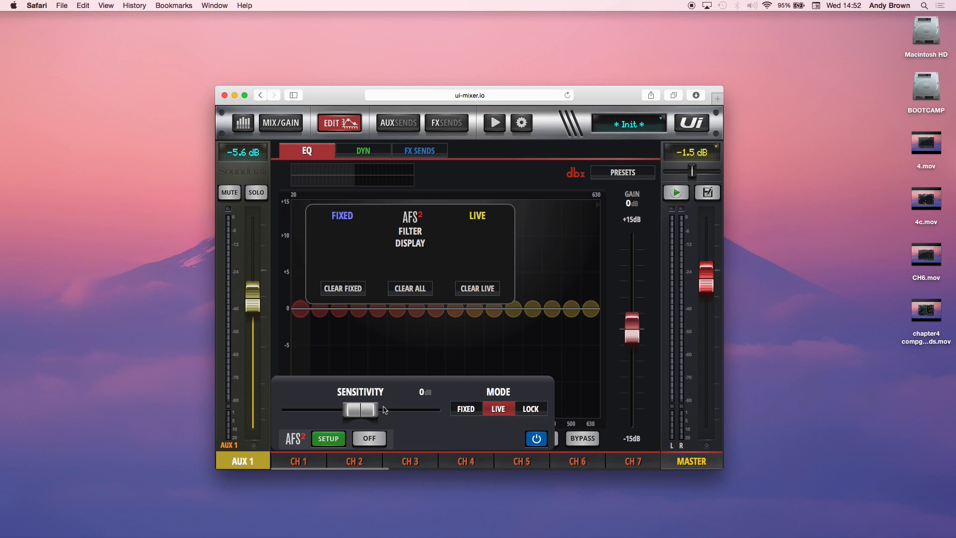